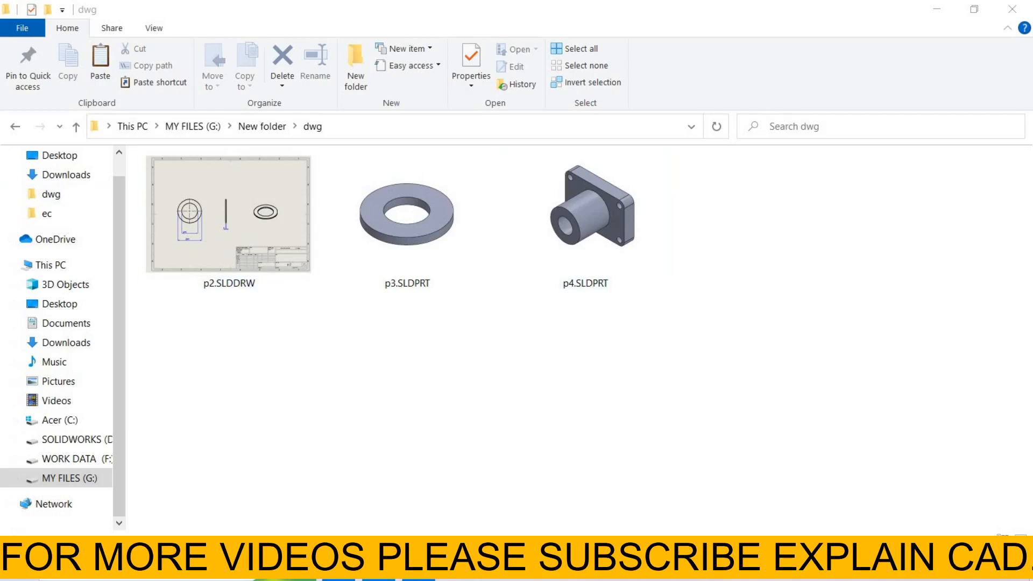
{"action": "mouse_move", "coordinate": [393, 282]}
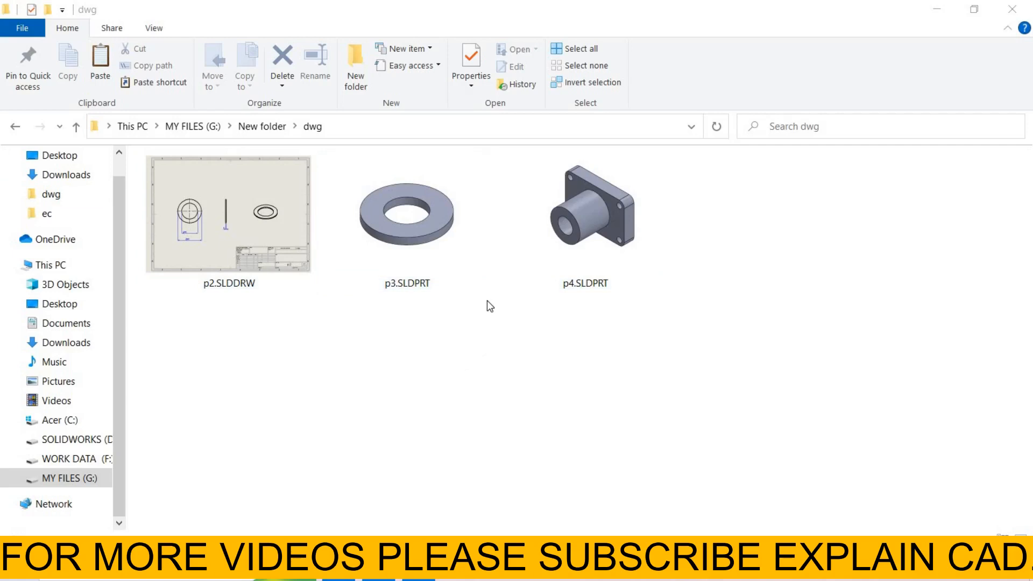
Duplicate p2.SLDDRW in the dwg folder and begin renaming the 'p2 - Copy' file
{"action": "left_click", "coordinate": [228, 213]}
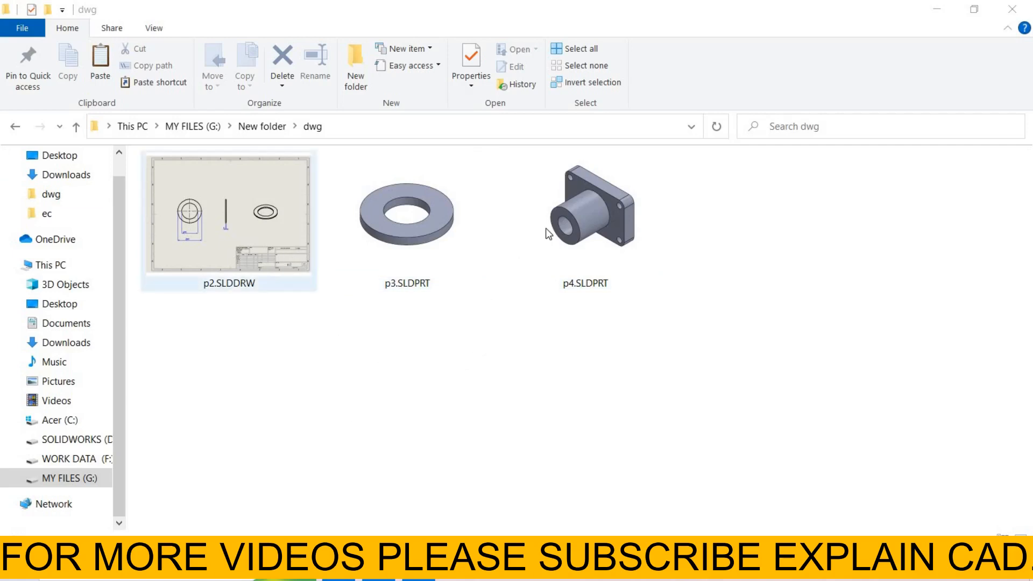
{"action": "mouse_move", "coordinate": [219, 261]}
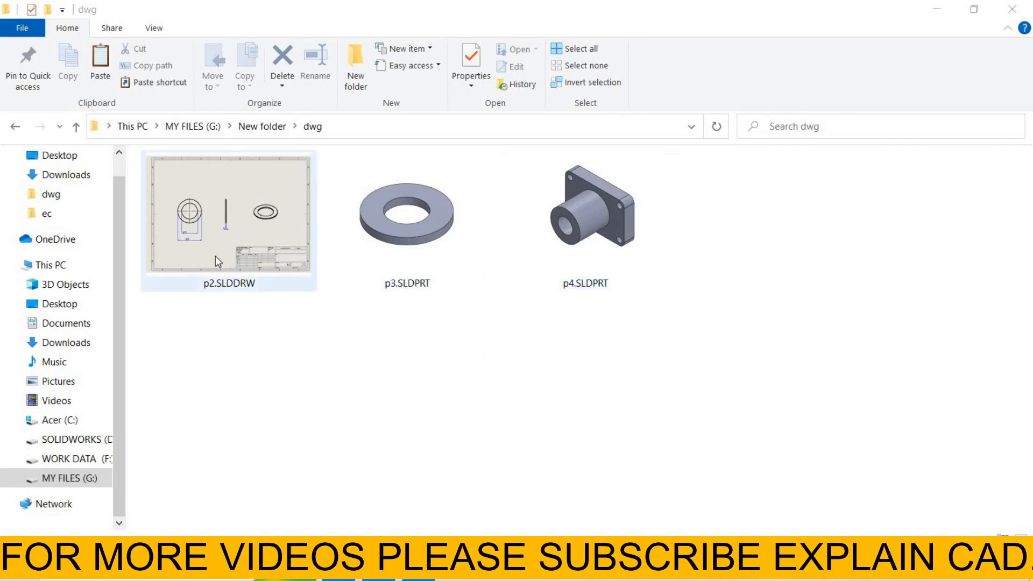
{"action": "right_click", "coordinate": [228, 218]}
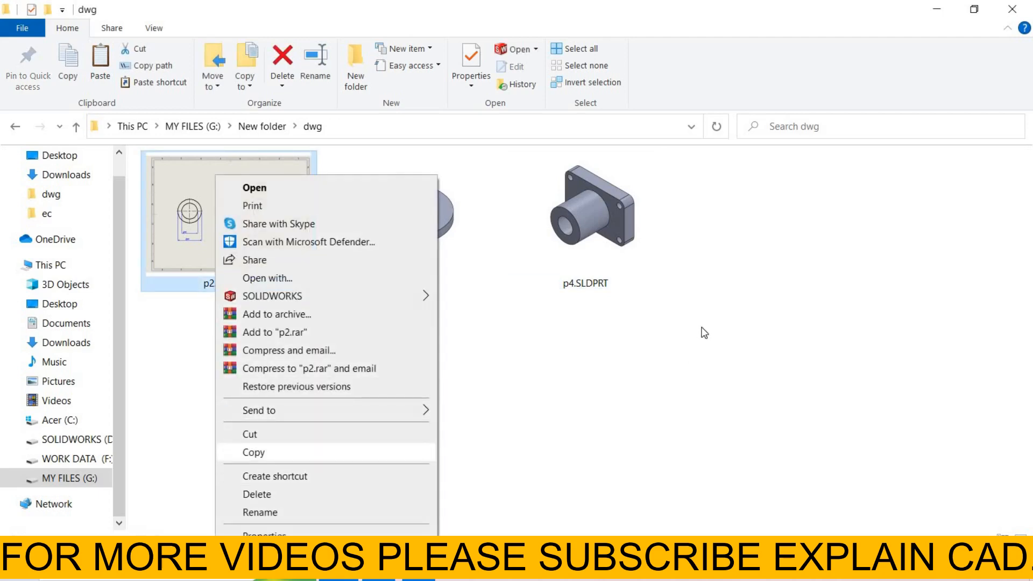
{"action": "right_click", "coordinate": [705, 333]}
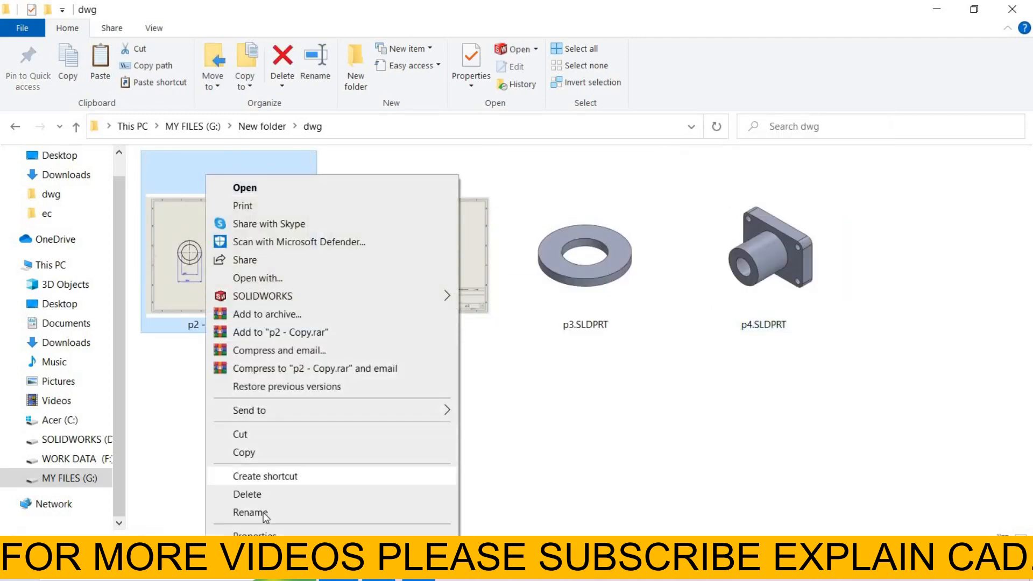
{"action": "left_click", "coordinate": [250, 513]}
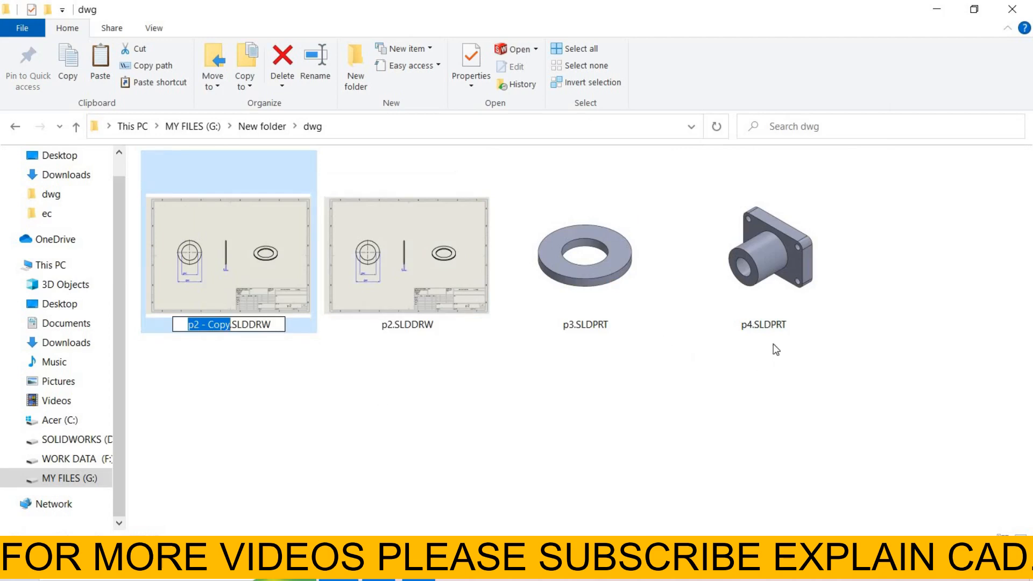
{"action": "mouse_move", "coordinate": [141, 377]}
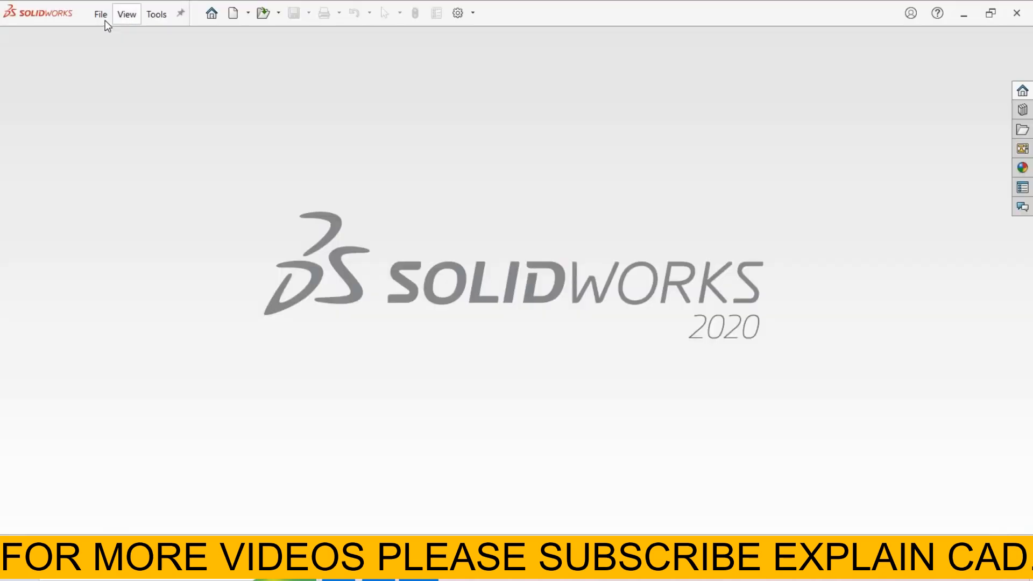
Open drawing p4.SLDDRW with its referenced part switched from p3.SLDPRT to p4.SLDPRT
{"action": "left_click", "coordinate": [101, 13]}
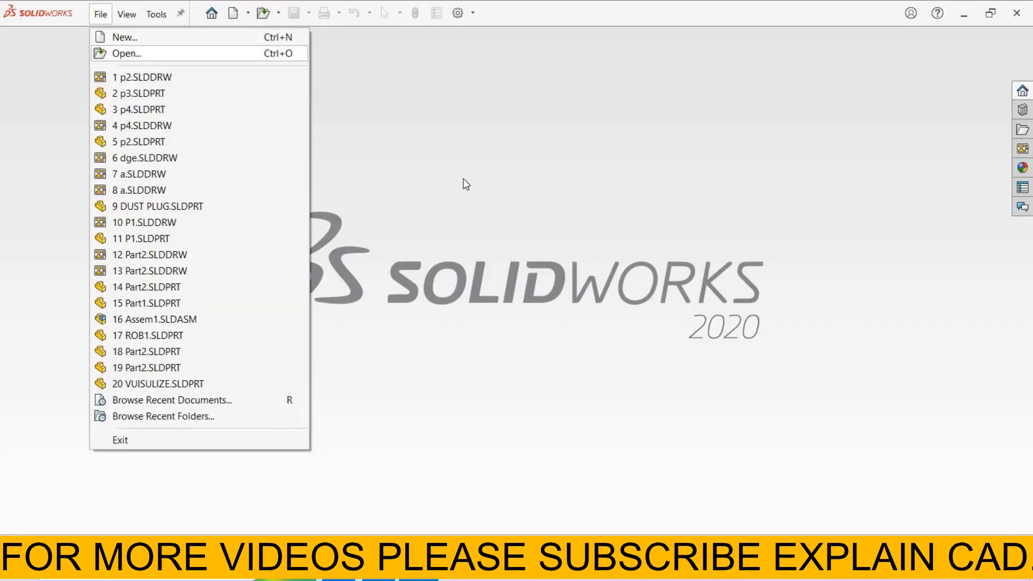
{"action": "left_click", "coordinate": [126, 53]}
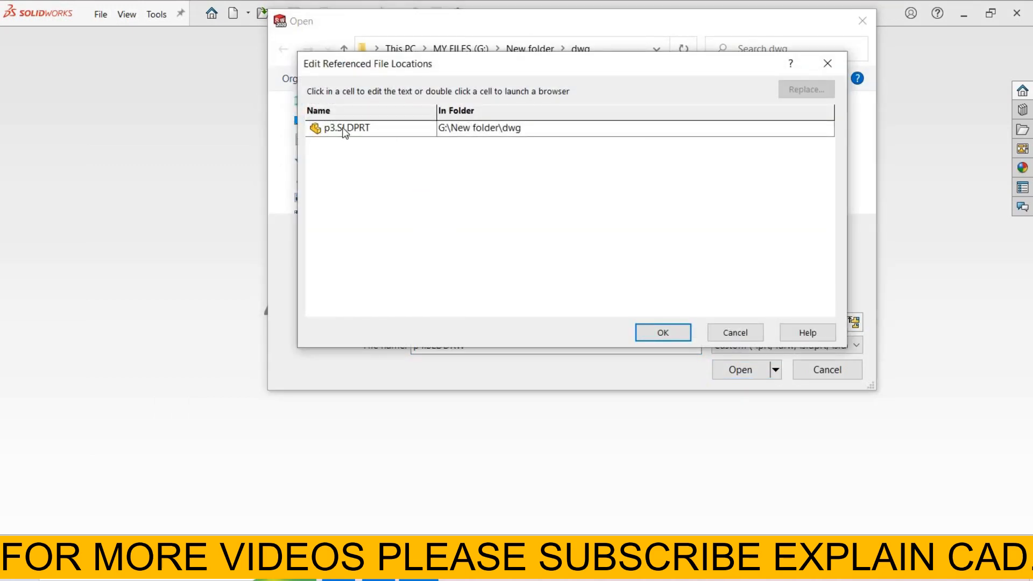
{"action": "left_click", "coordinate": [346, 129]}
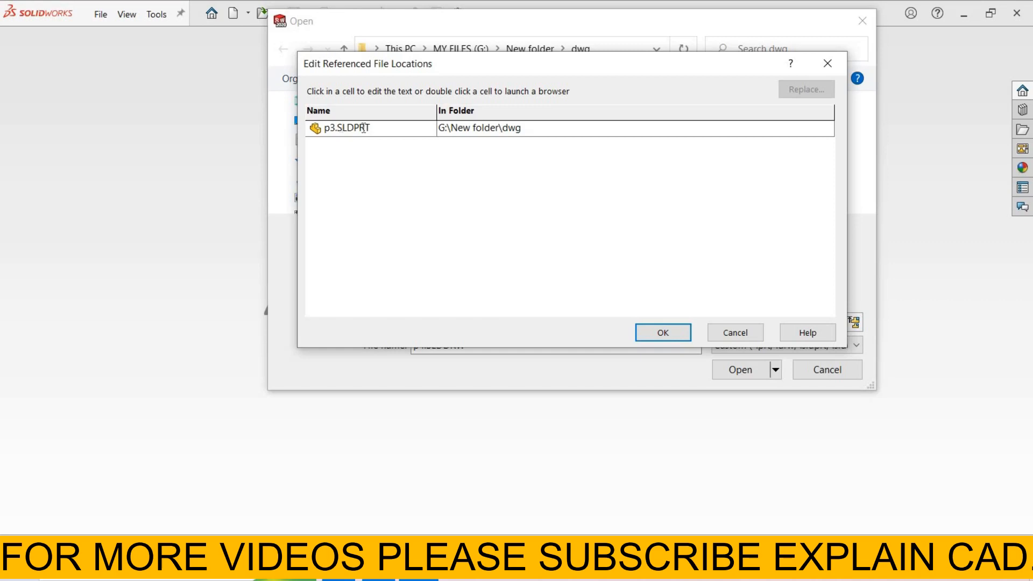
{"action": "double_click", "coordinate": [342, 128]}
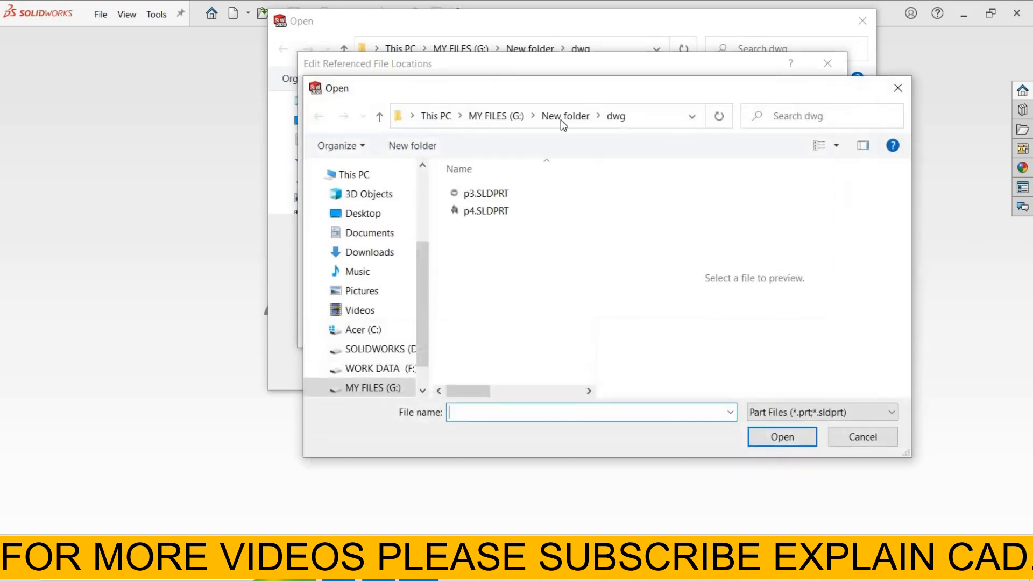
{"action": "left_click", "coordinate": [488, 210]}
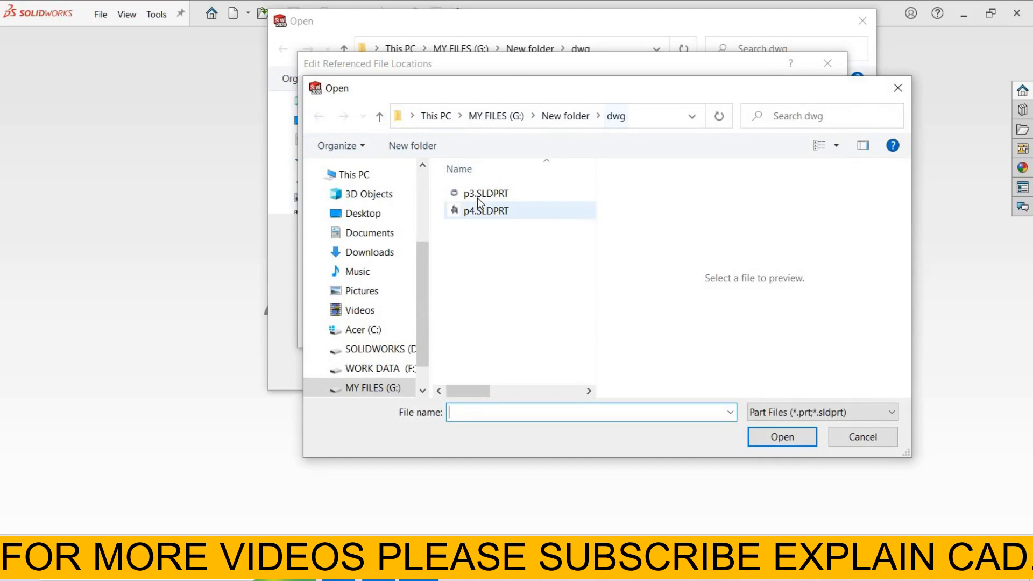
{"action": "left_click", "coordinate": [487, 211]}
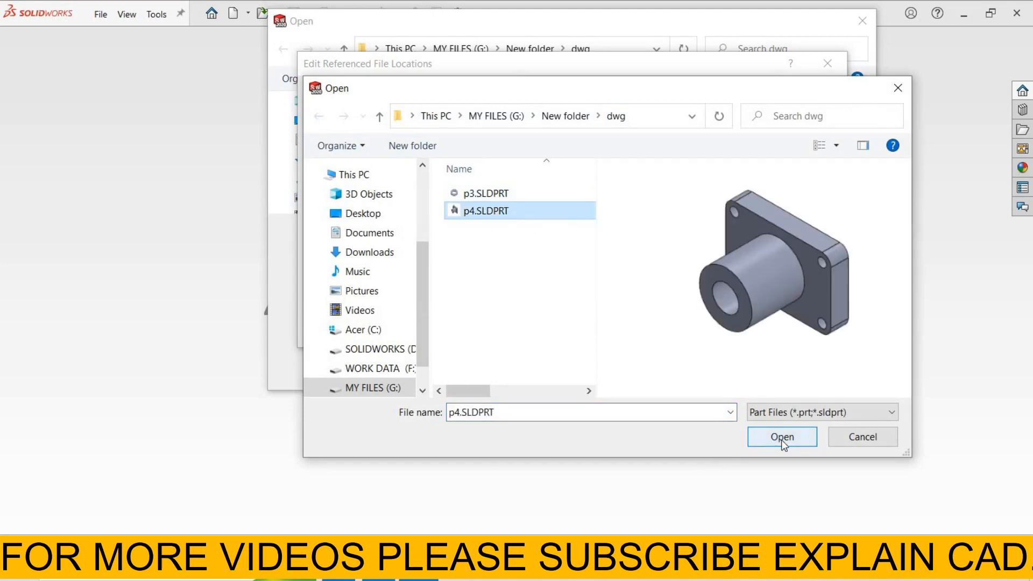
{"action": "left_click", "coordinate": [782, 437]}
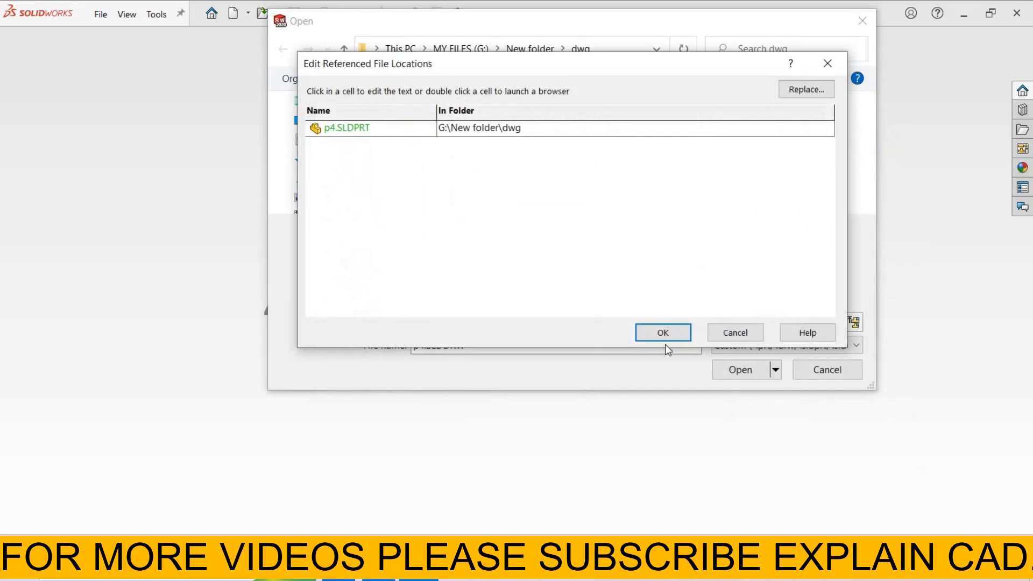
{"action": "left_click", "coordinate": [662, 332]}
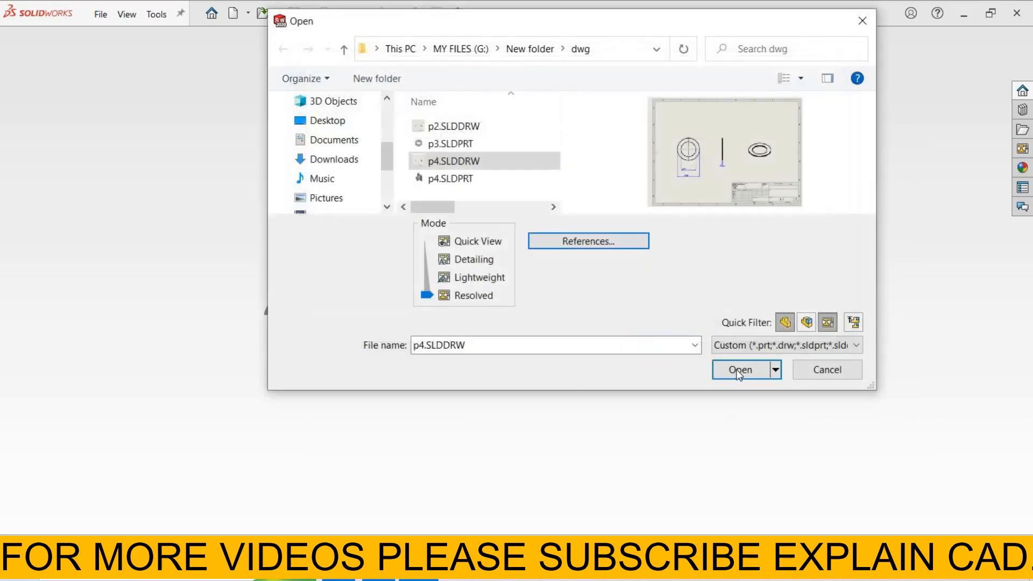
{"action": "left_click", "coordinate": [741, 369]}
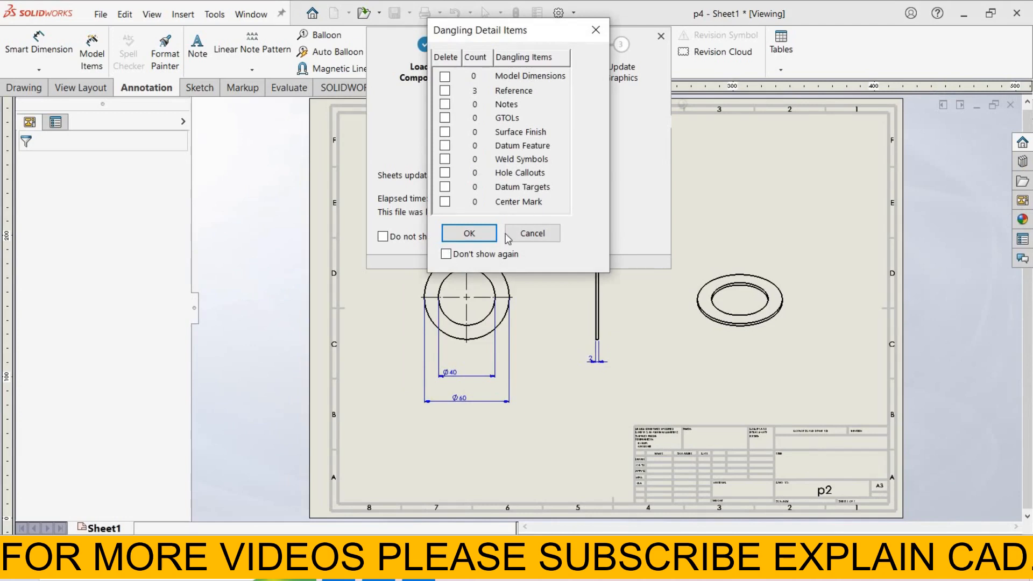
Keep the dangling annotations, dismiss the performance summary, and select the front-view diameter dimension
{"action": "left_click", "coordinate": [469, 233]}
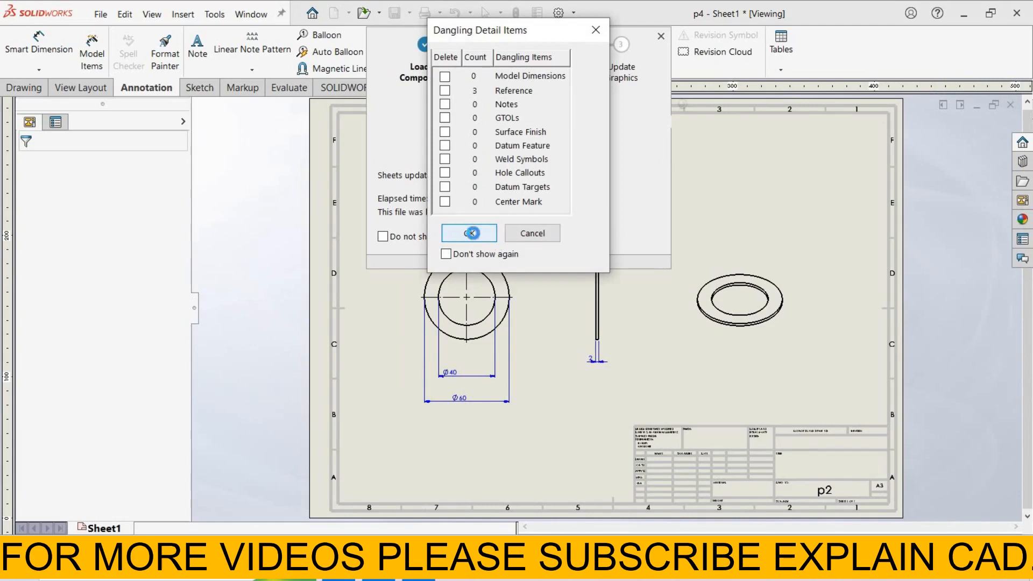
{"action": "left_click", "coordinate": [469, 233]}
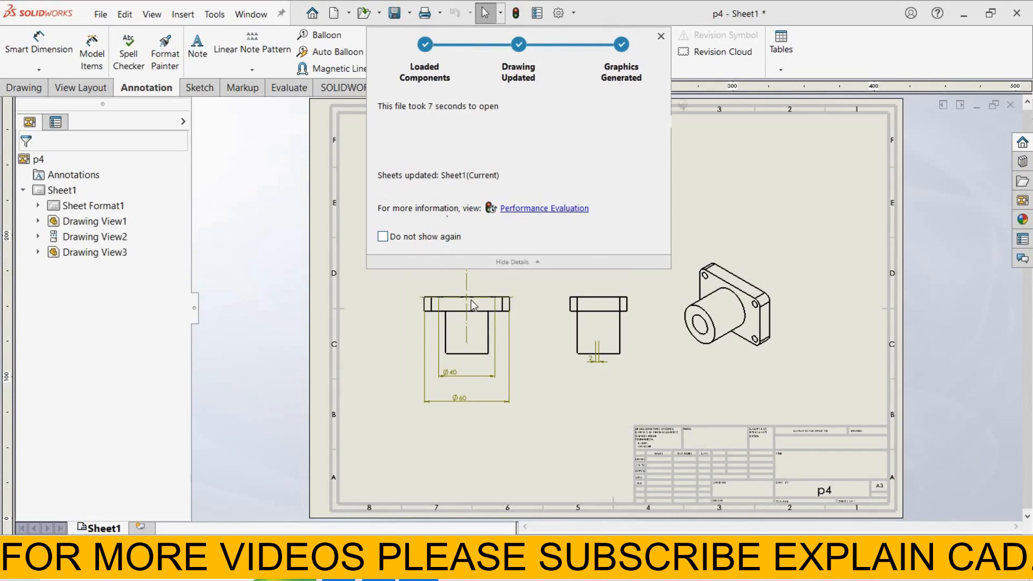
{"action": "left_click", "coordinate": [660, 36]}
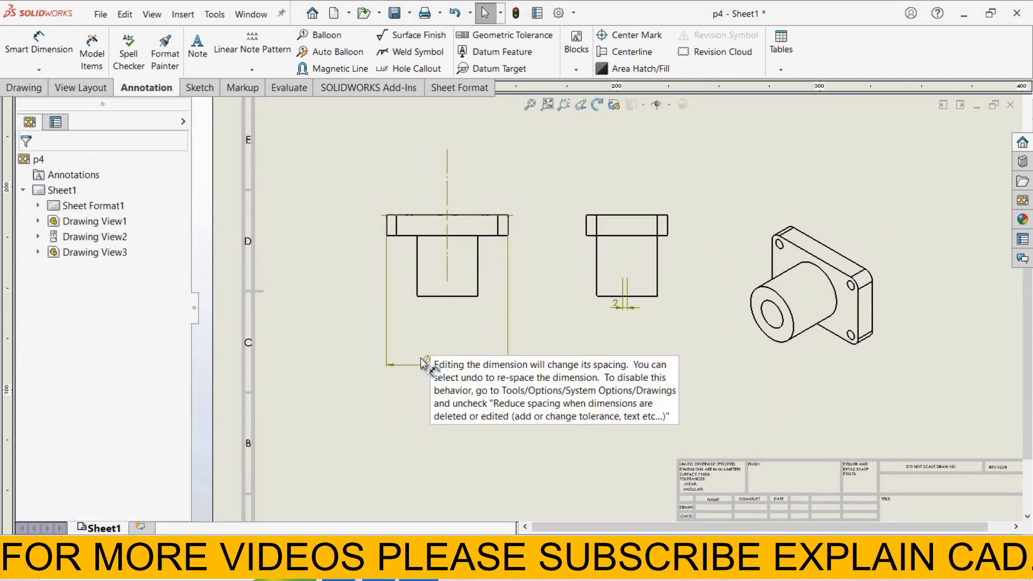
{"action": "left_click", "coordinate": [408, 366]}
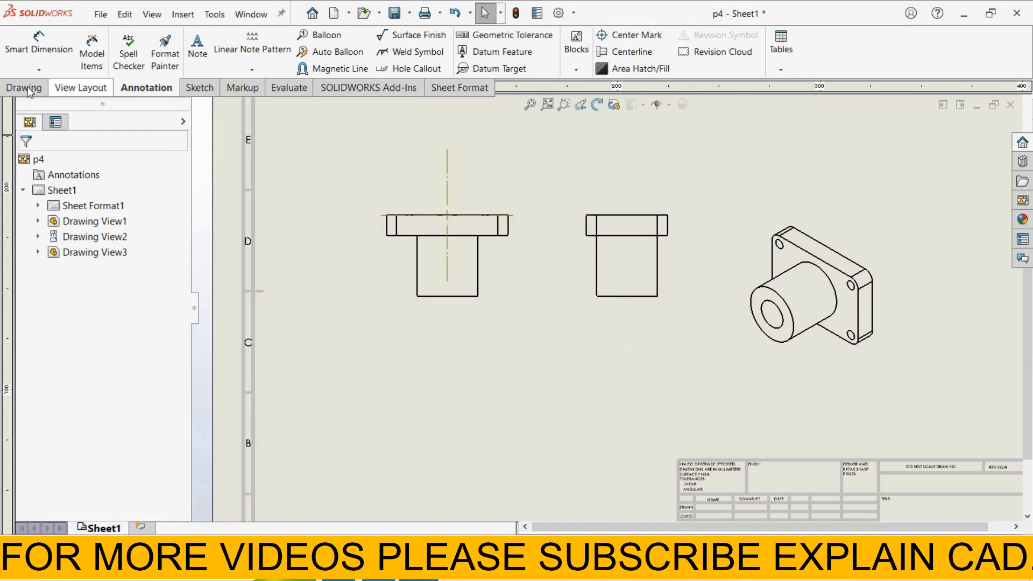
Place a projected top view below the front view
{"action": "left_click", "coordinate": [26, 87]}
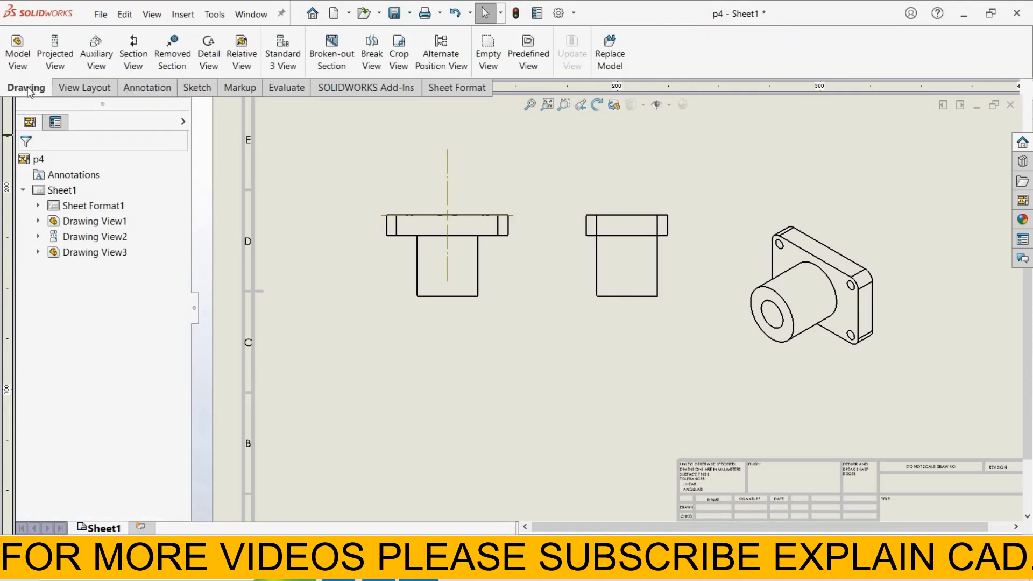
{"action": "mouse_move", "coordinate": [241, 51]}
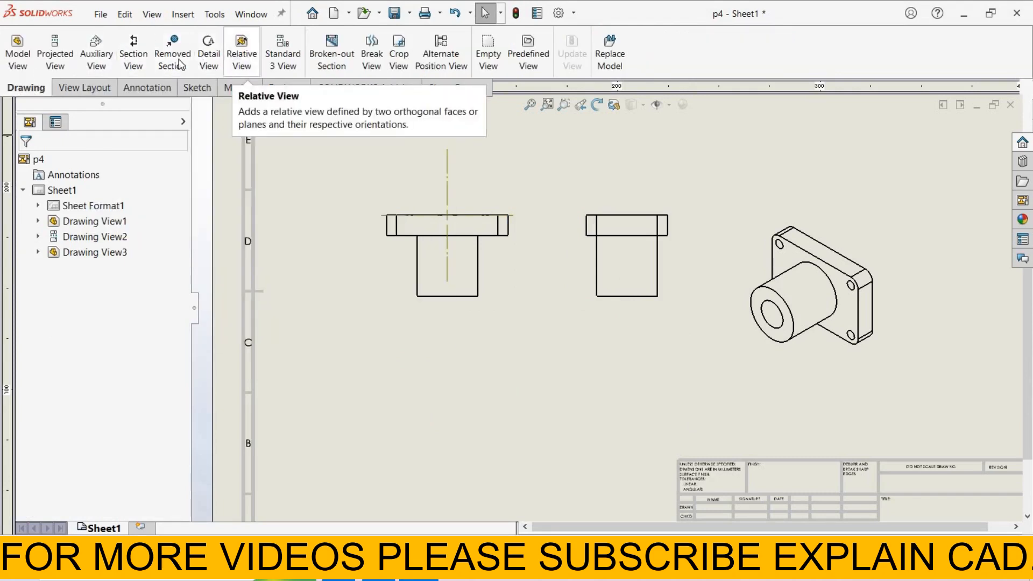
{"action": "left_click", "coordinate": [55, 50]}
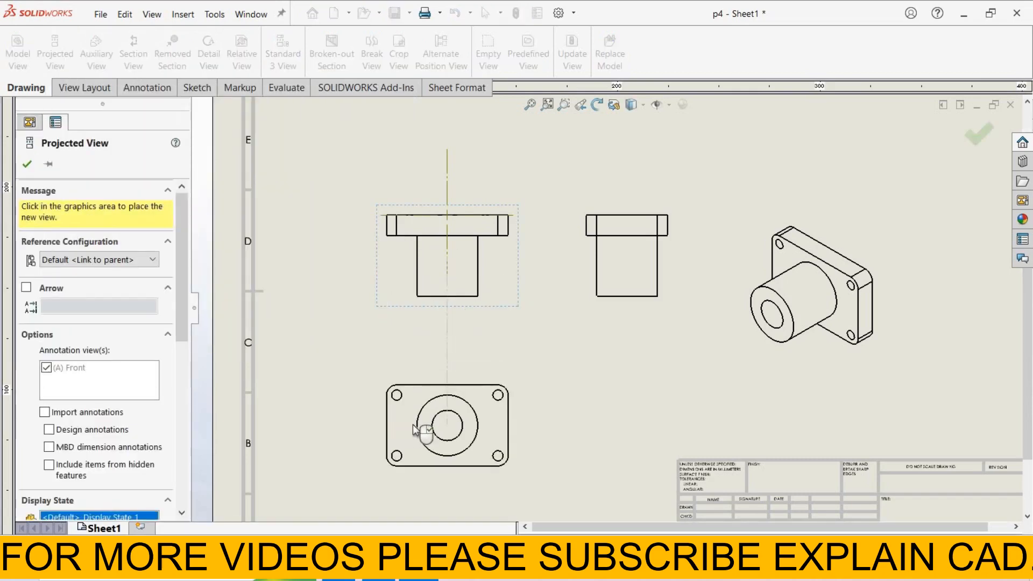
{"action": "left_click", "coordinate": [587, 388]}
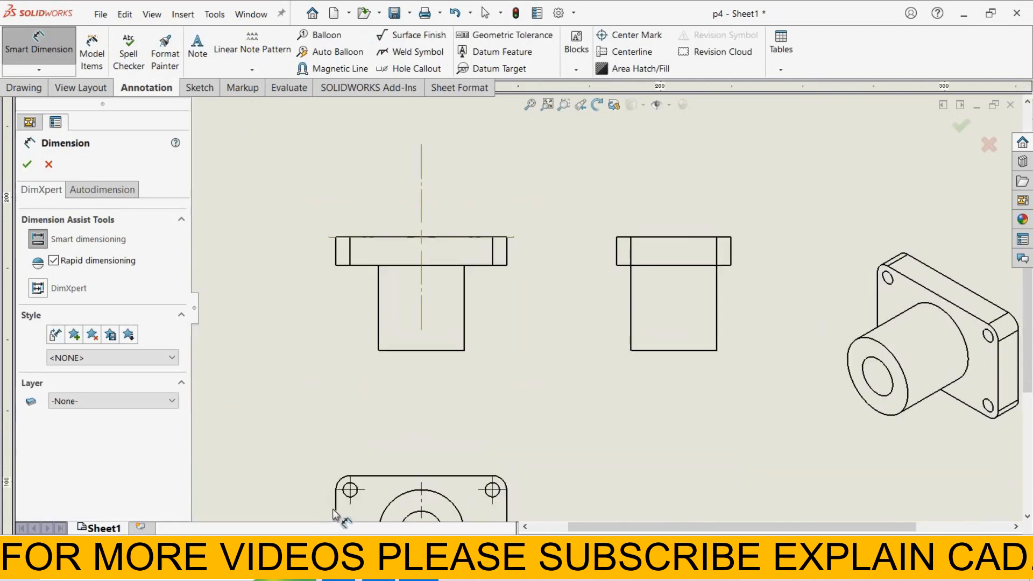
Dimension the top view with 60 and 40 overall sizes and a Ø30 boss, removing Ø15
{"action": "left_click", "coordinate": [517, 521]}
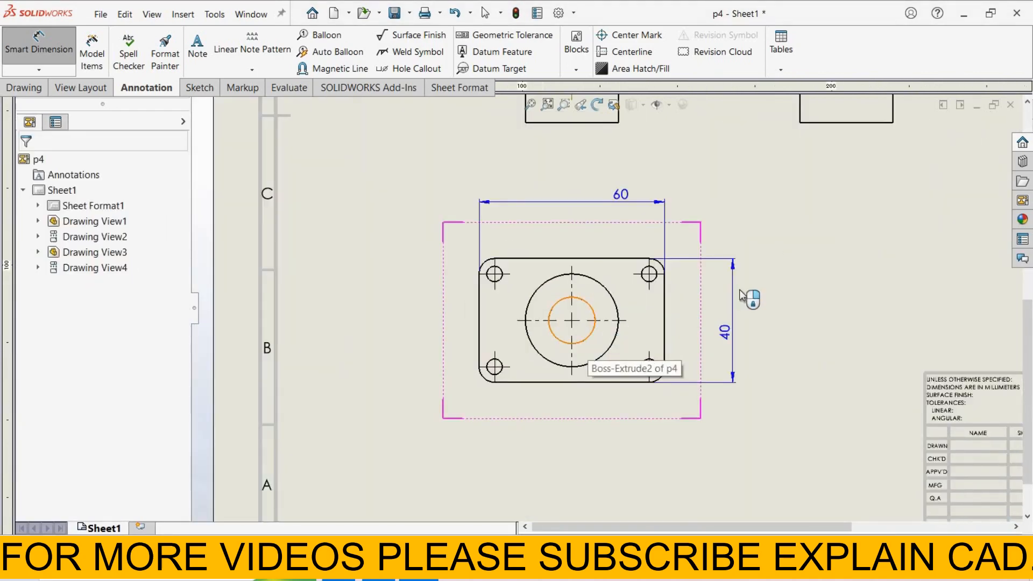
{"action": "left_click", "coordinate": [572, 322]}
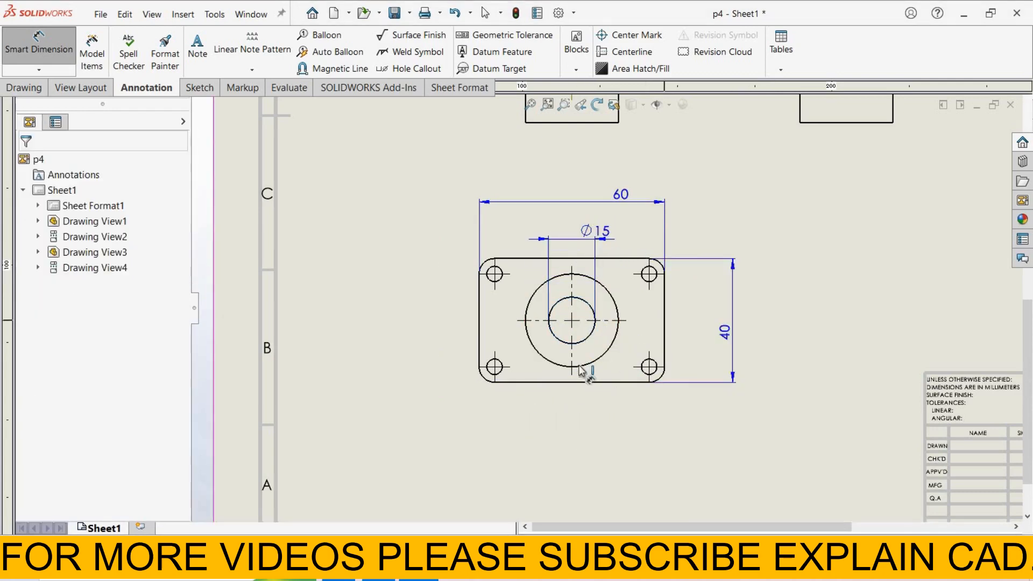
{"action": "left_click", "coordinate": [582, 369]}
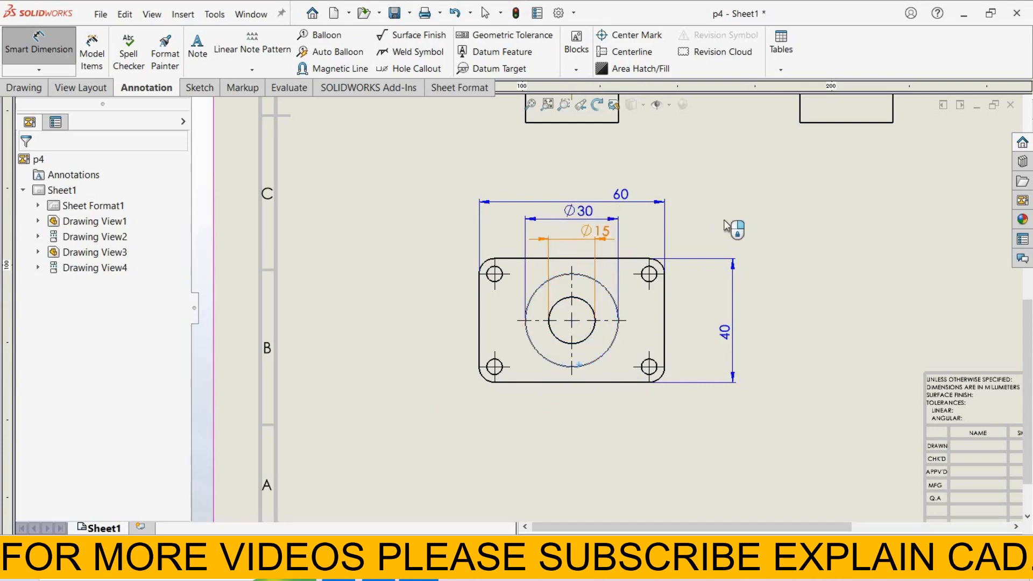
{"action": "left_click", "coordinate": [597, 232]}
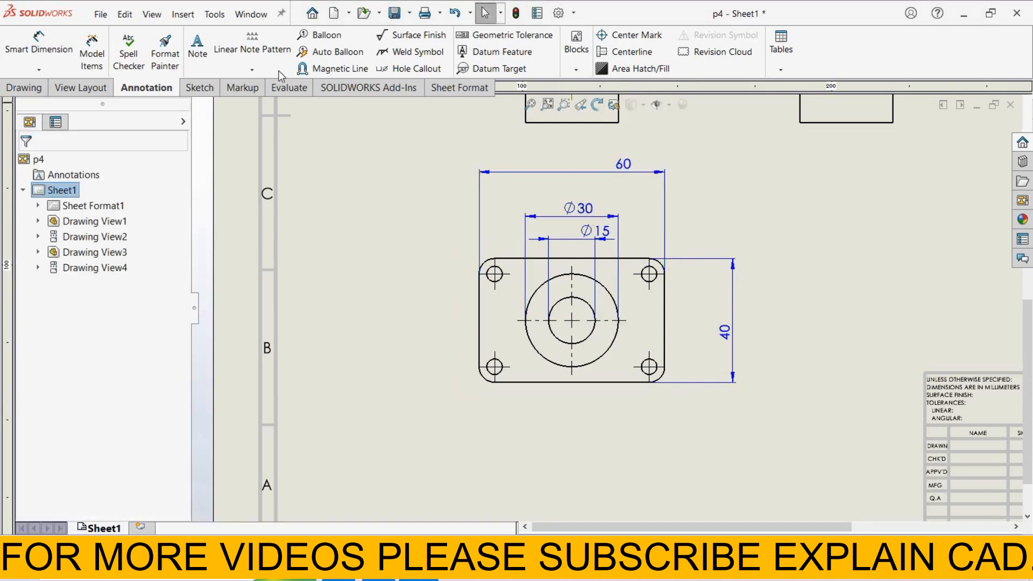
{"action": "left_click", "coordinate": [585, 249]}
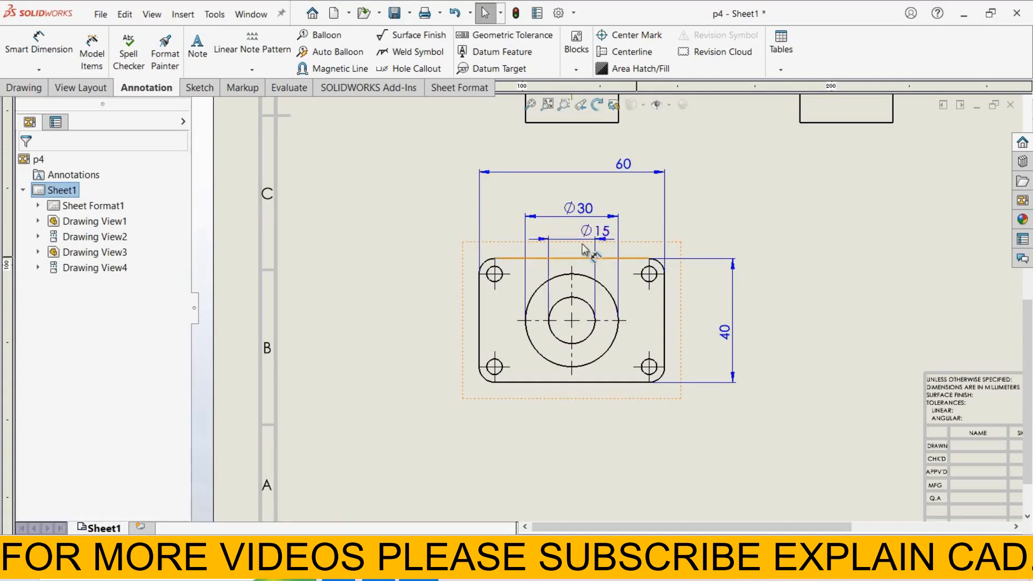
{"action": "left_click", "coordinate": [595, 231]}
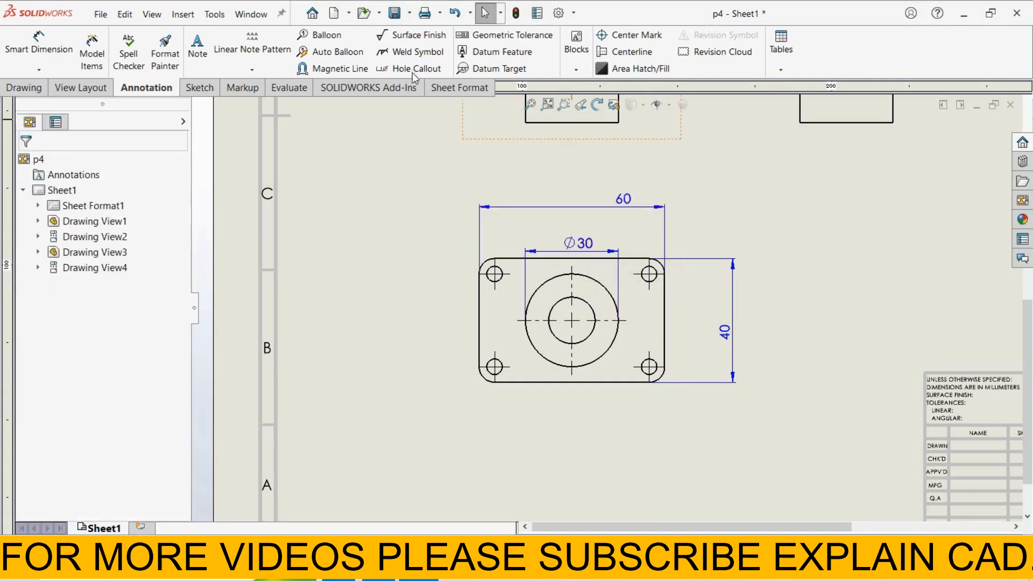
Add hole callouts: Ø15 THRU on the central bore and Ø5 THRU on a corner hole
{"action": "left_click", "coordinate": [413, 68]}
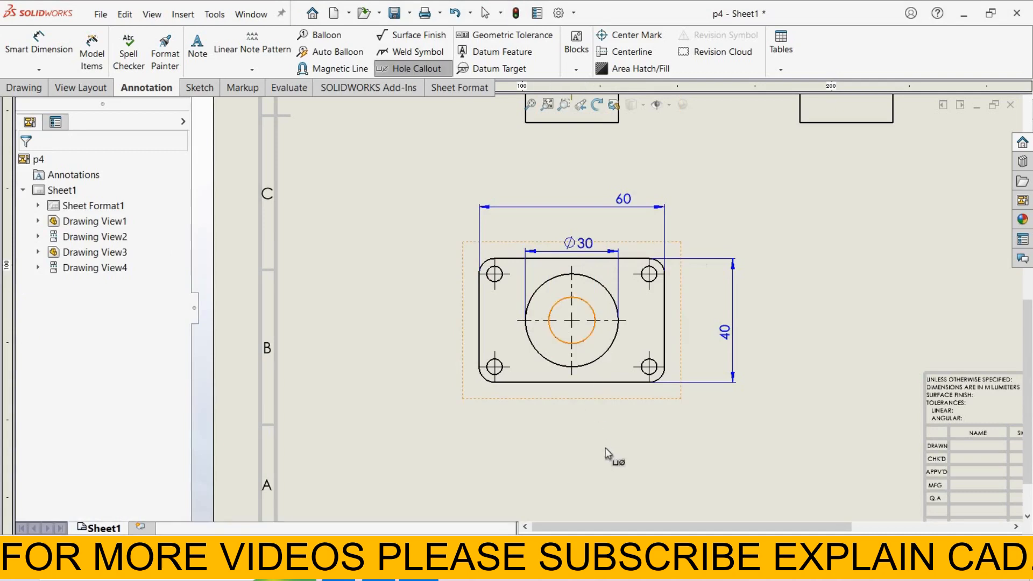
{"action": "left_click", "coordinate": [571, 321]}
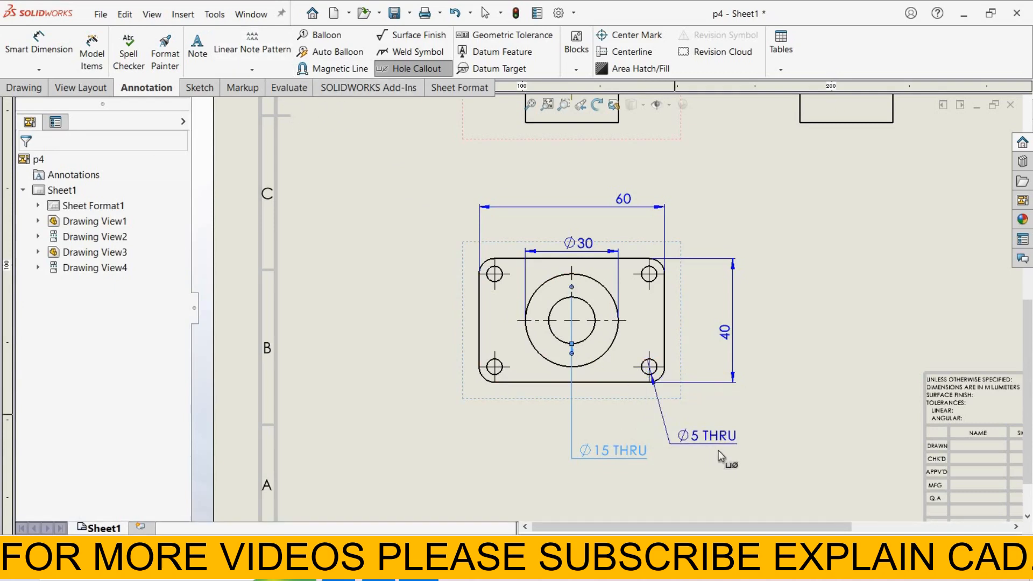
{"action": "left_click", "coordinate": [705, 435]}
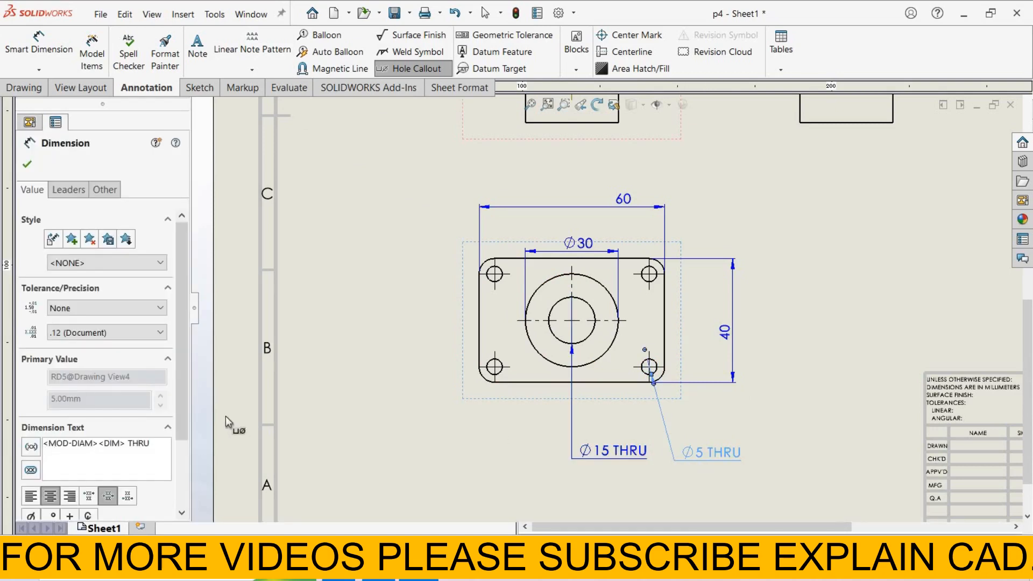
{"action": "type", "text": "4"}
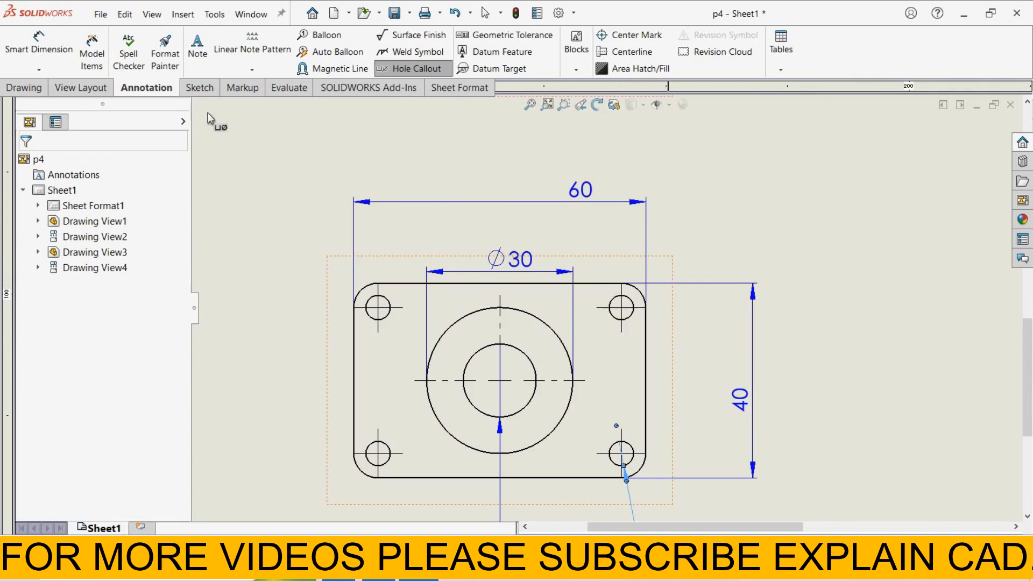
Start Smart Dimension for the 50 and 30 hole spacings and 5, 20, 30 offsets
{"action": "left_click", "coordinate": [38, 49]}
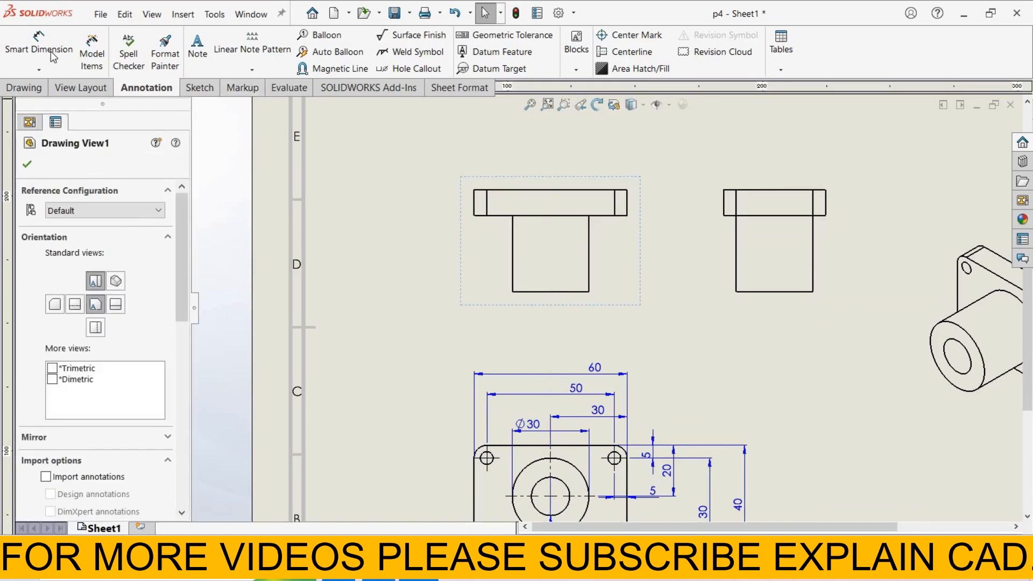
Dimension the front view with 60, 40 and 30 and the side view width 40, then return to Select
{"action": "left_click", "coordinate": [39, 46]}
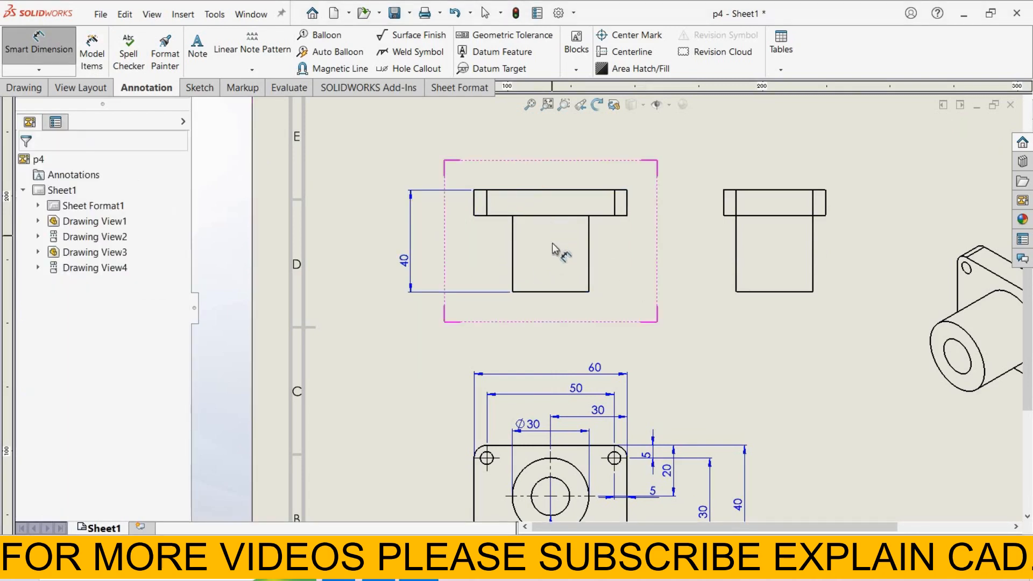
{"action": "left_click", "coordinate": [578, 290]}
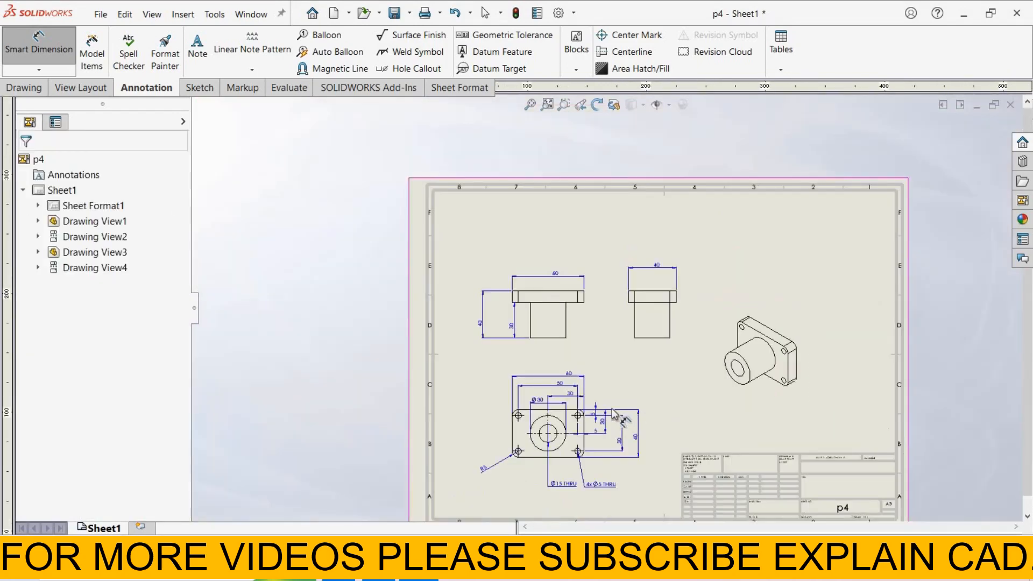
{"action": "right_click", "coordinate": [613, 414]}
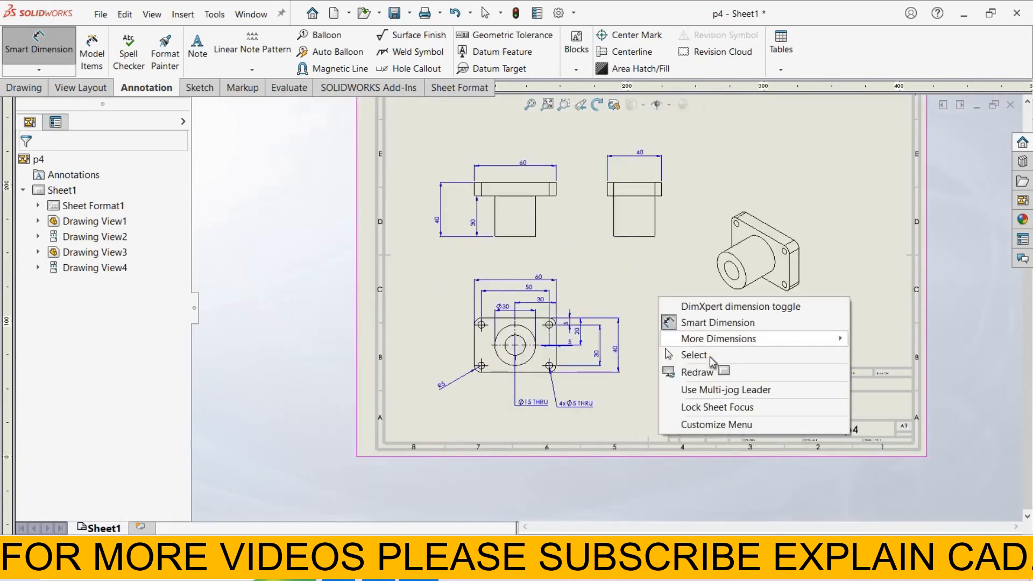
{"action": "left_click", "coordinate": [693, 355]}
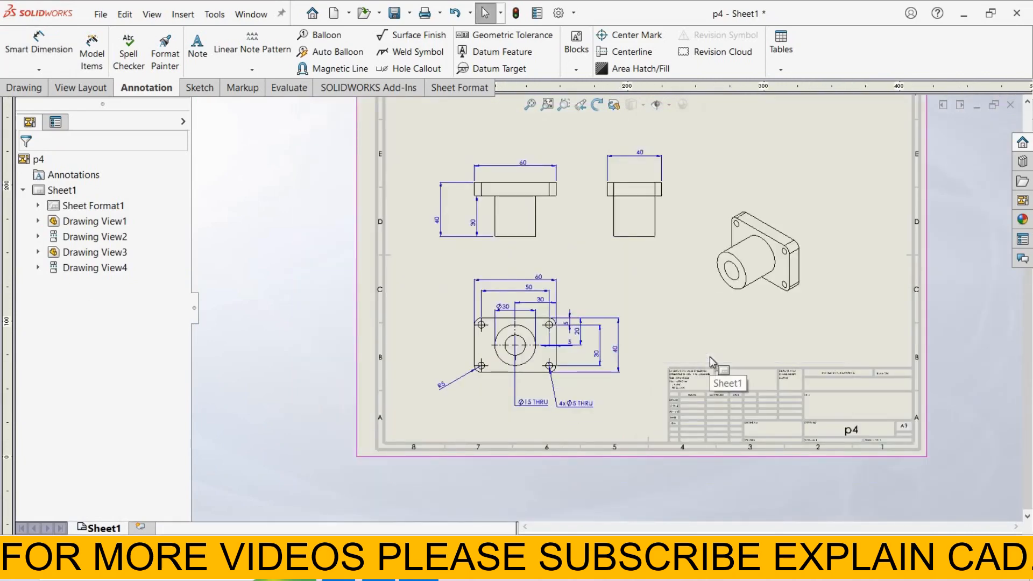